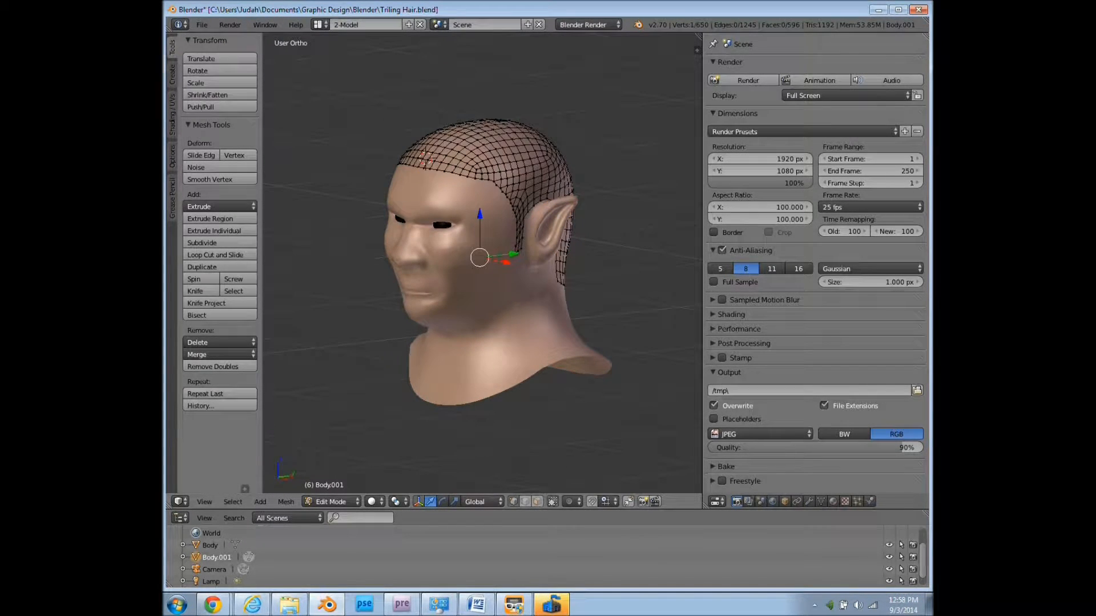
Exit Edit Mode on the scalp and view Body.001's Object Data properties.
{"action": "left_click", "coordinate": [331, 501]}
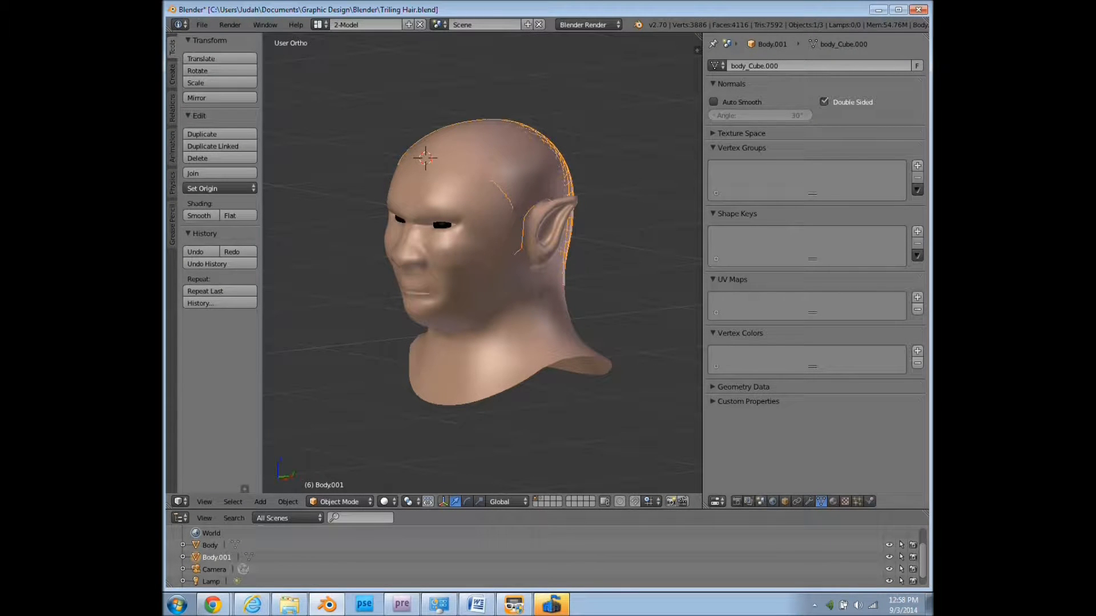
{"action": "left_click", "coordinate": [831, 44]}
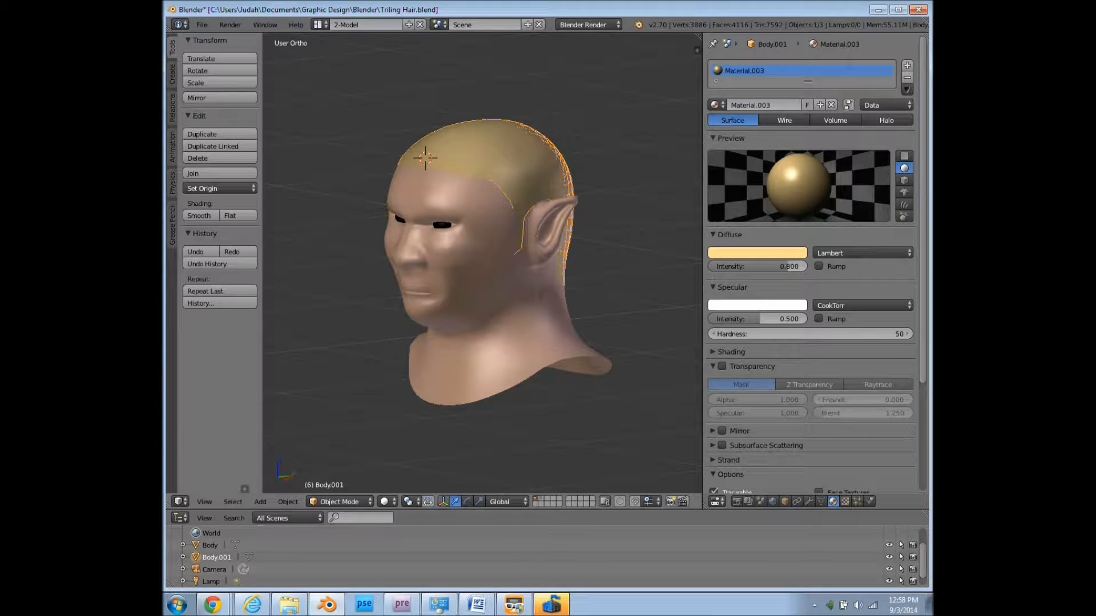
Add a new material, Material.003, to the scalp object.
{"action": "key", "text": "Tab"}
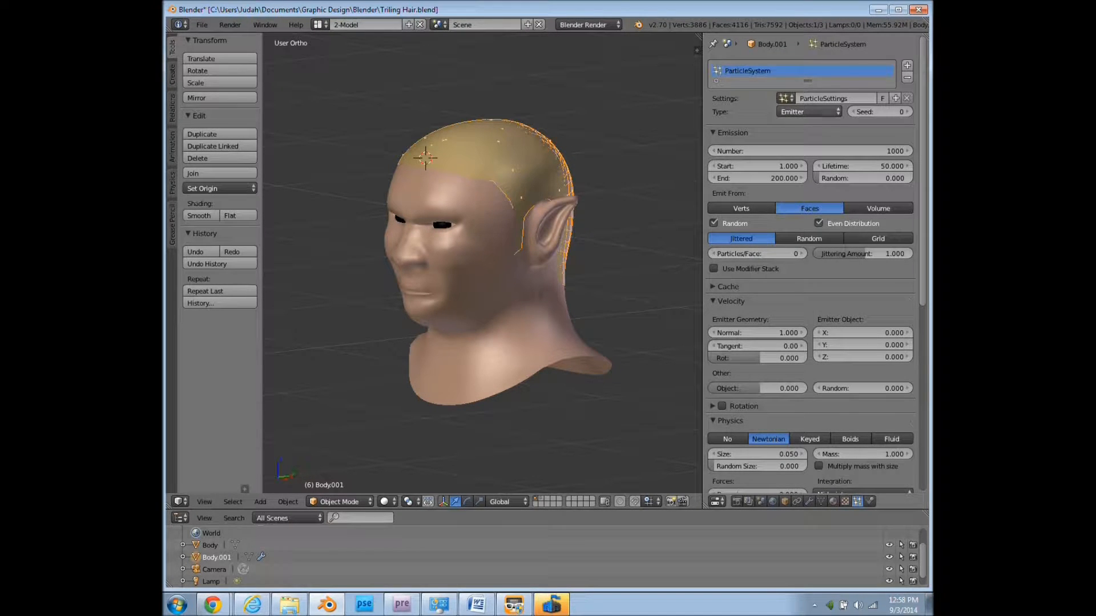
Make the scalp particles Hair type with 7500 strands and untick Emitter rendering.
{"action": "left_click", "coordinate": [807, 111]}
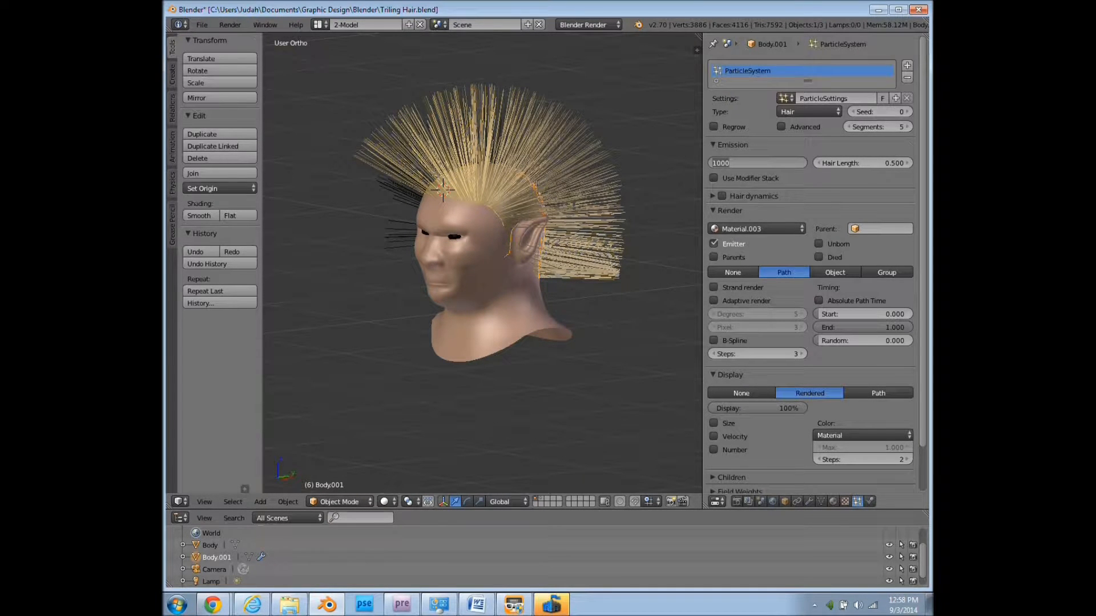
{"action": "type", "text": "7500"}
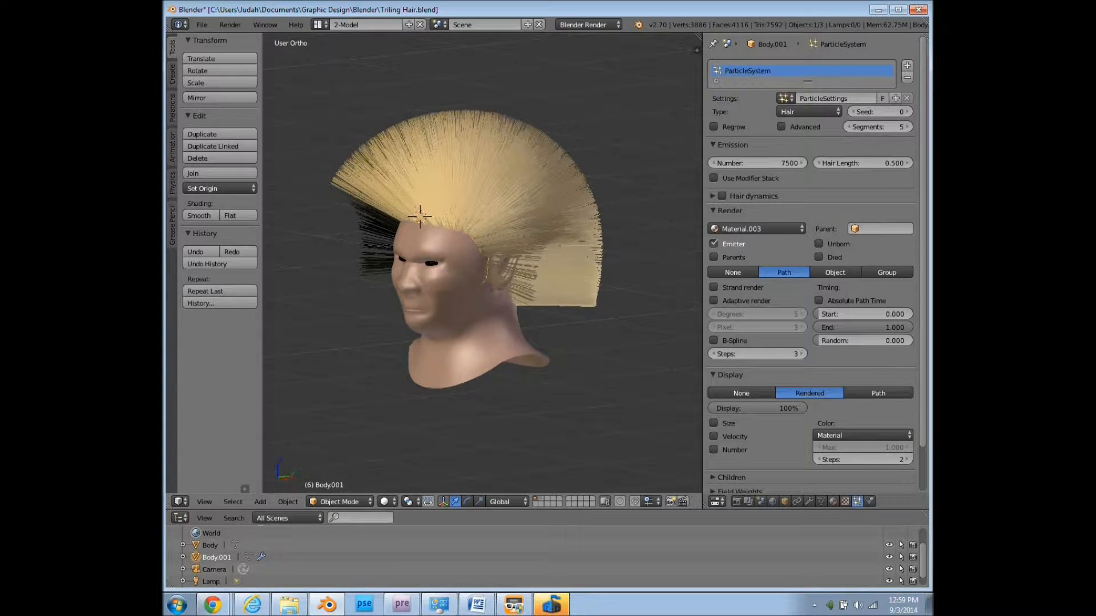
{"action": "left_click", "coordinate": [713, 243]}
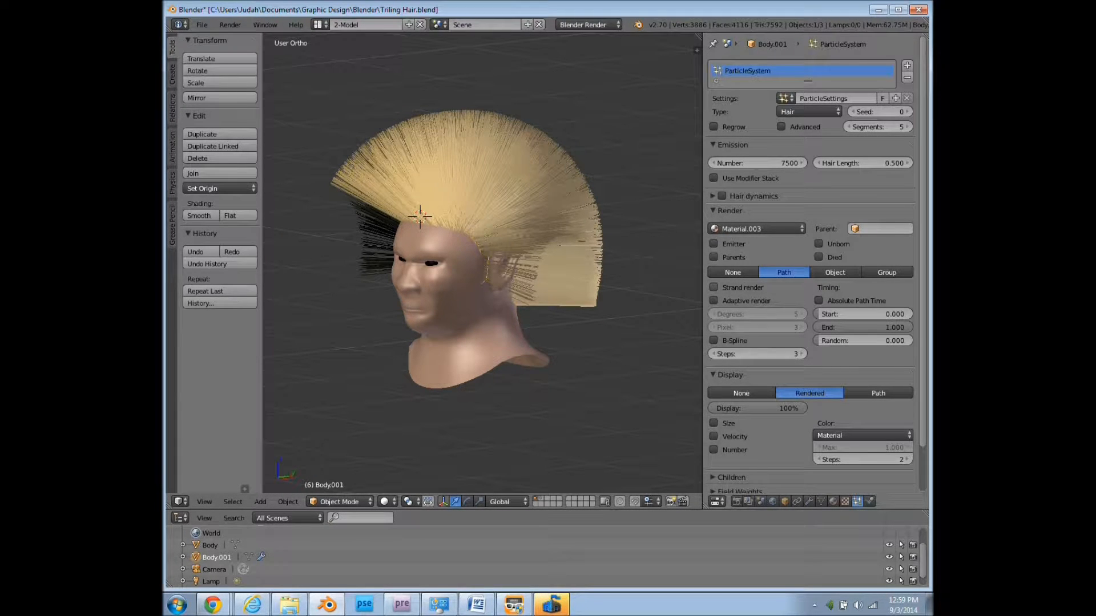
{"action": "left_click", "coordinate": [713, 287]}
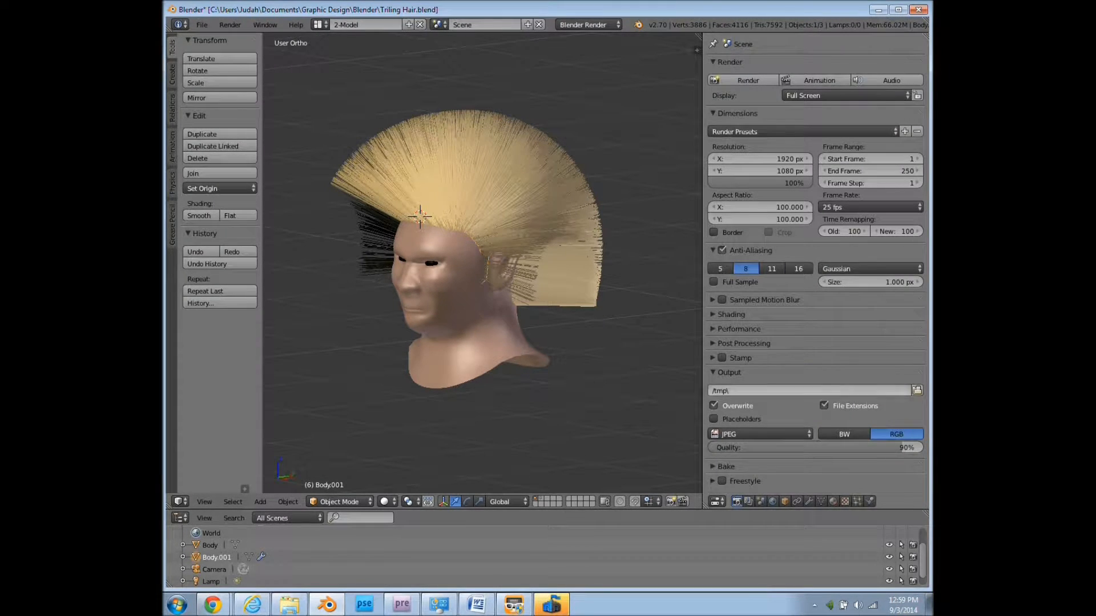
Set the render resolution scale to 50% of 1920×1080.
{"action": "left_click", "coordinate": [759, 182]}
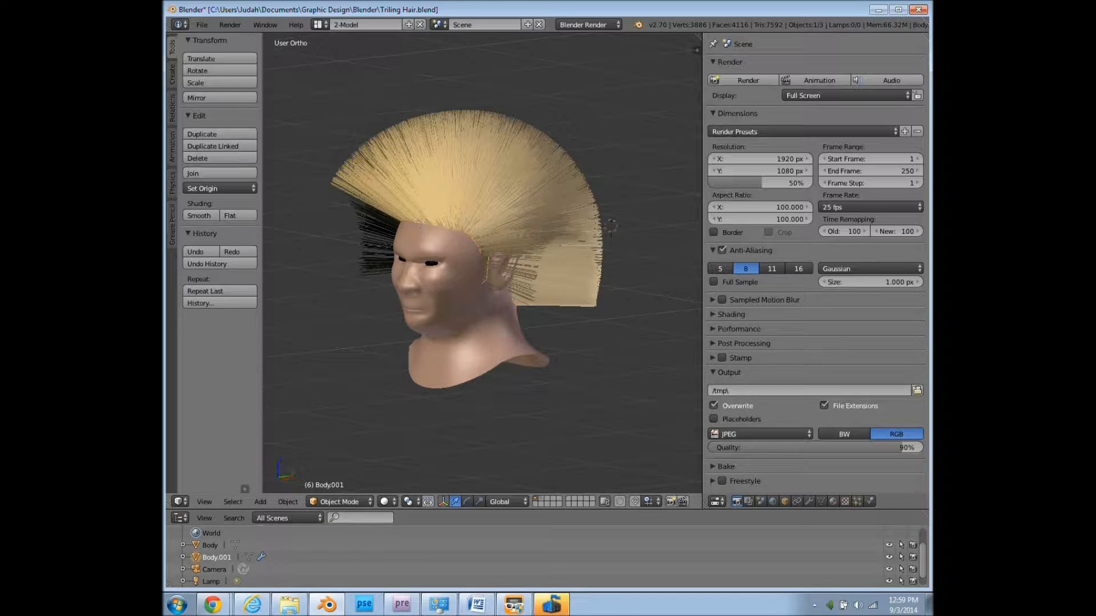
{"action": "left_click", "coordinate": [747, 80]}
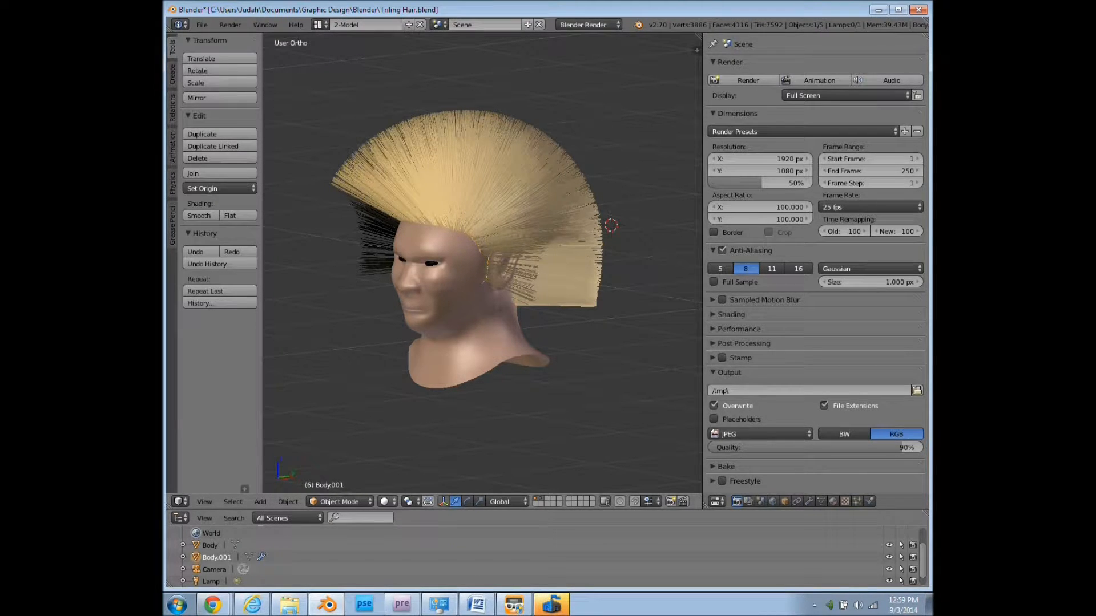
Switch the scalp into Particle Edit mode via the interaction mode menu.
{"action": "left_click", "coordinate": [338, 501]}
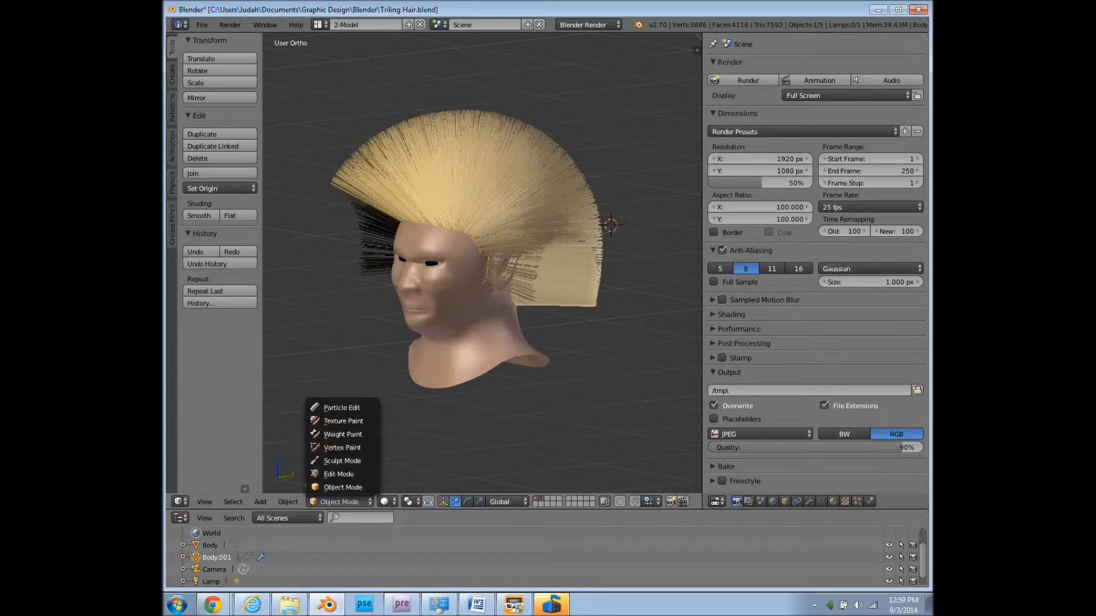
{"action": "left_click", "coordinate": [343, 421]}
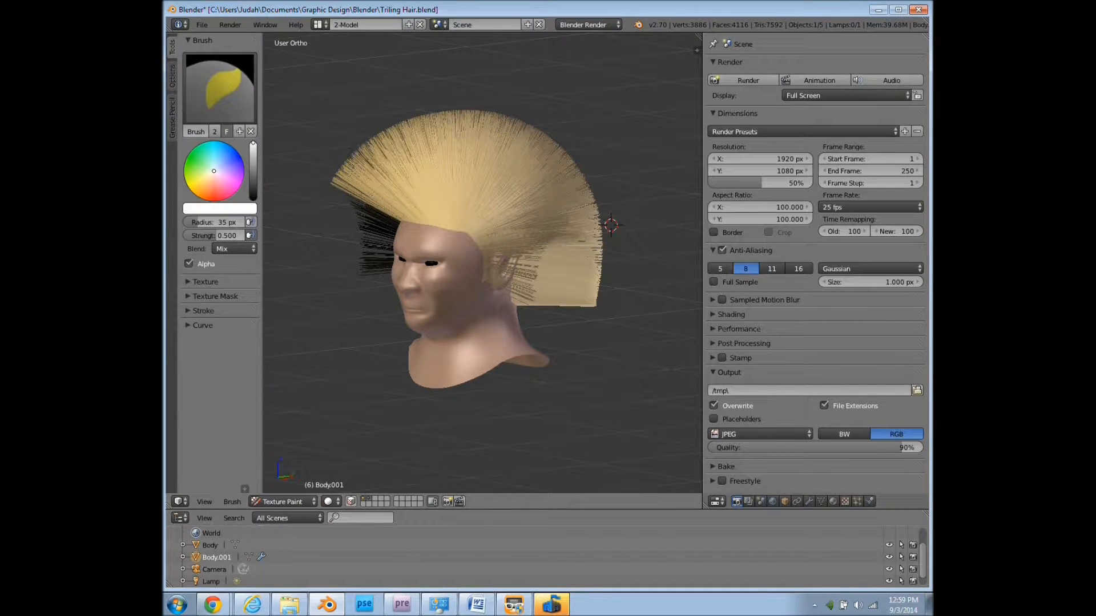
{"action": "left_click", "coordinate": [282, 501]}
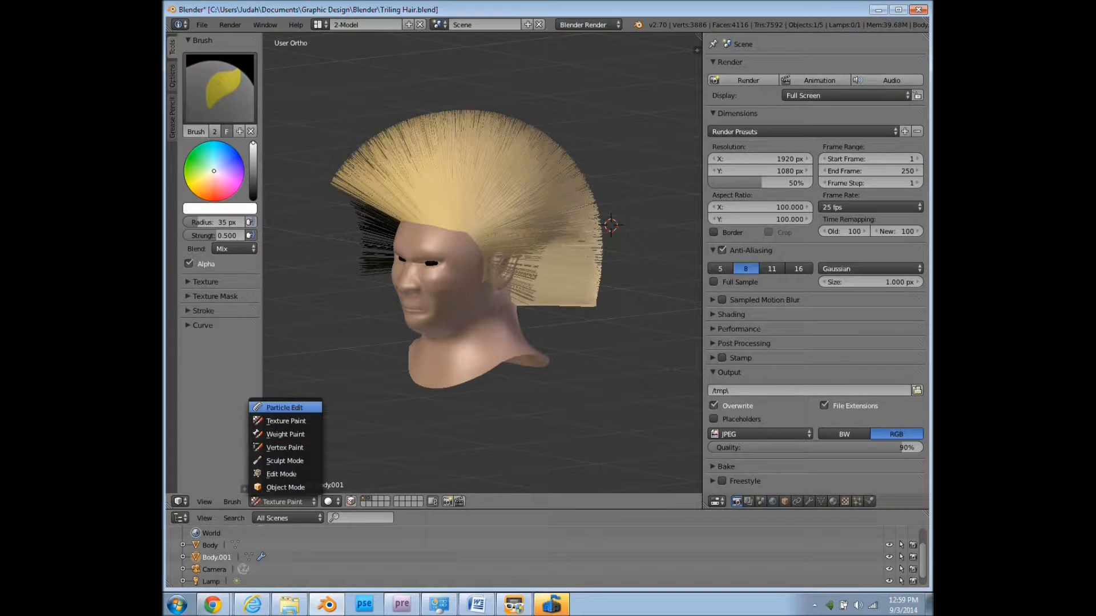
{"action": "left_click", "coordinate": [284, 407]}
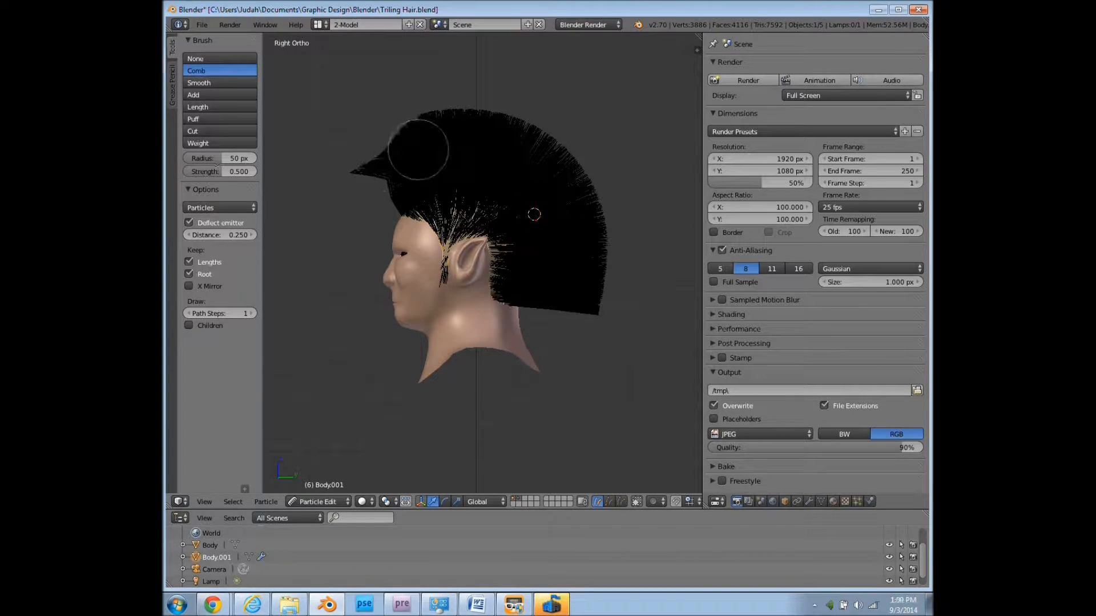
Comb the front tuft and crown hair flat onto the top of the head.
{"action": "left_click_drag", "start_coordinate": [416, 150], "coordinate": [353, 178]}
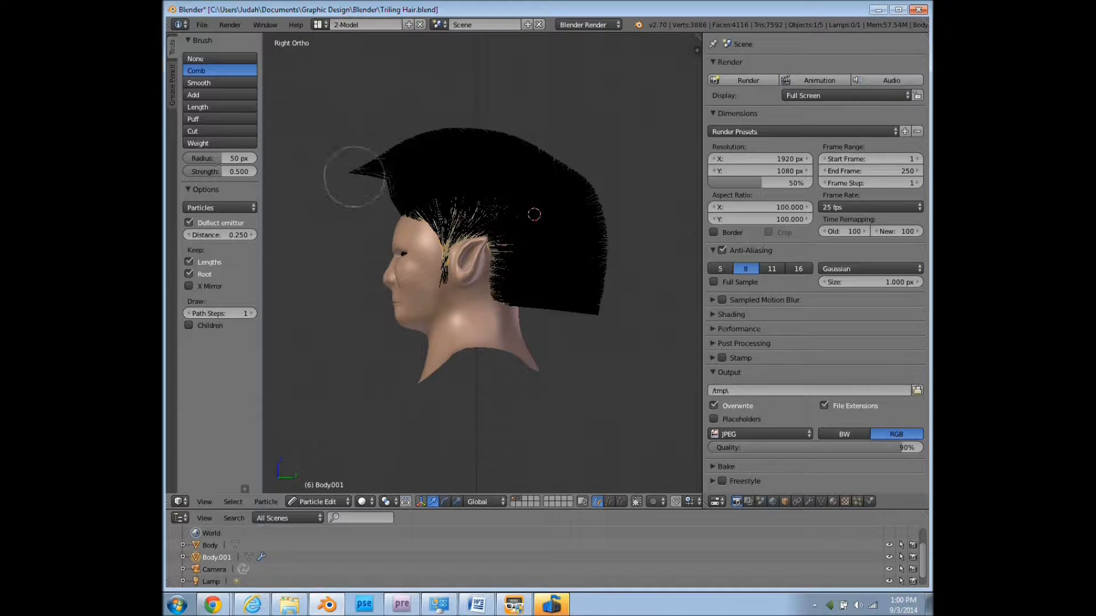
{"action": "left_click_drag", "start_coordinate": [353, 175], "coordinate": [534, 158]}
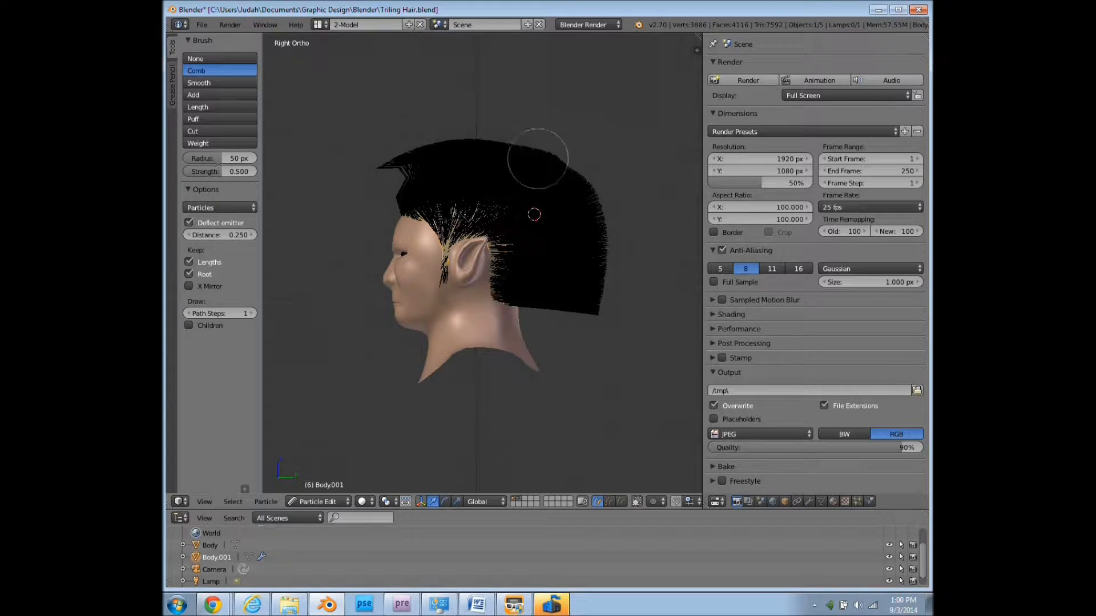
{"action": "left_click_drag", "start_coordinate": [538, 153], "coordinate": [501, 152]}
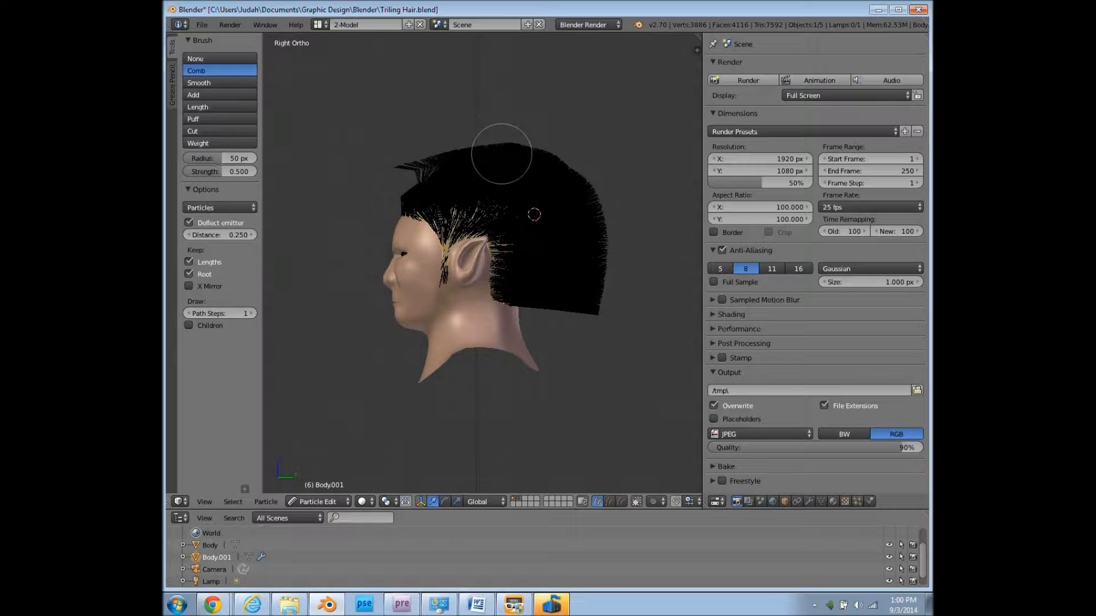
{"action": "left_click_drag", "start_coordinate": [501, 153], "coordinate": [450, 152]}
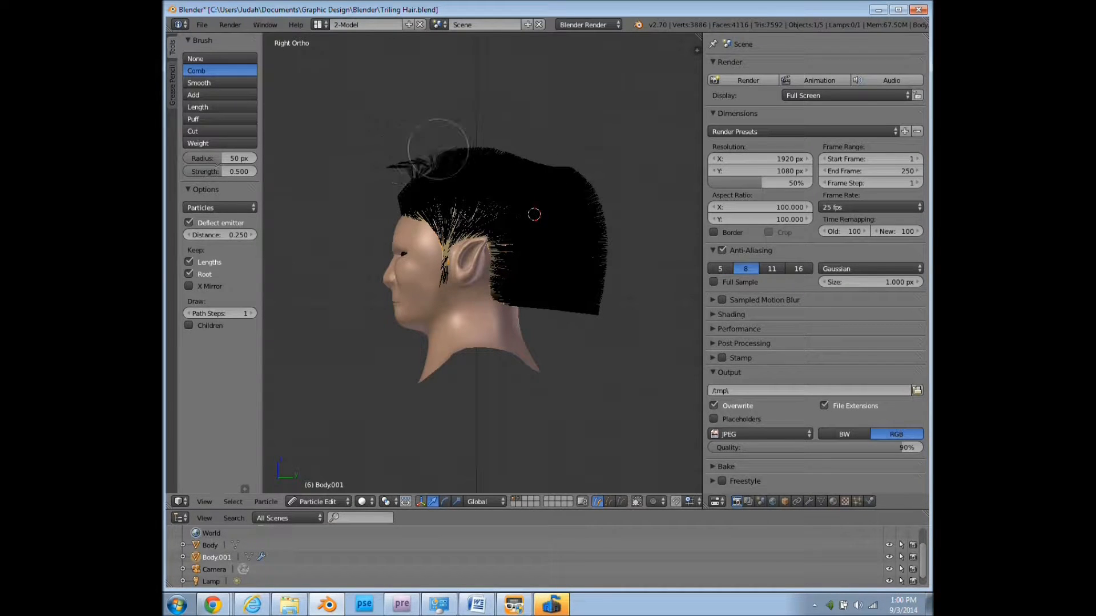
{"action": "left_click_drag", "start_coordinate": [437, 143], "coordinate": [461, 144]}
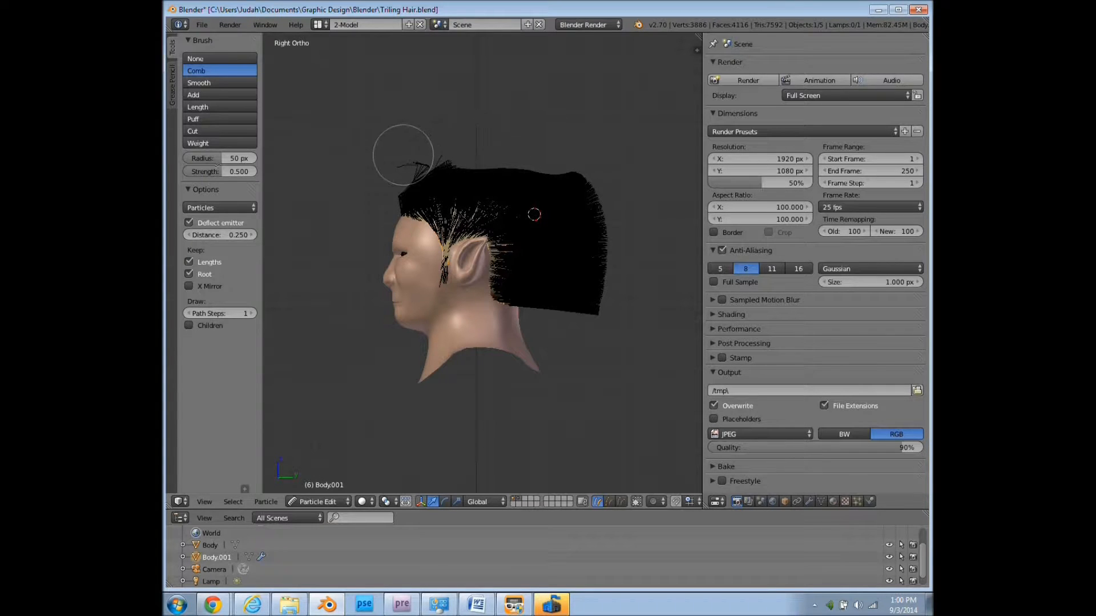
{"action": "left_click_drag", "start_coordinate": [402, 153], "coordinate": [479, 144]}
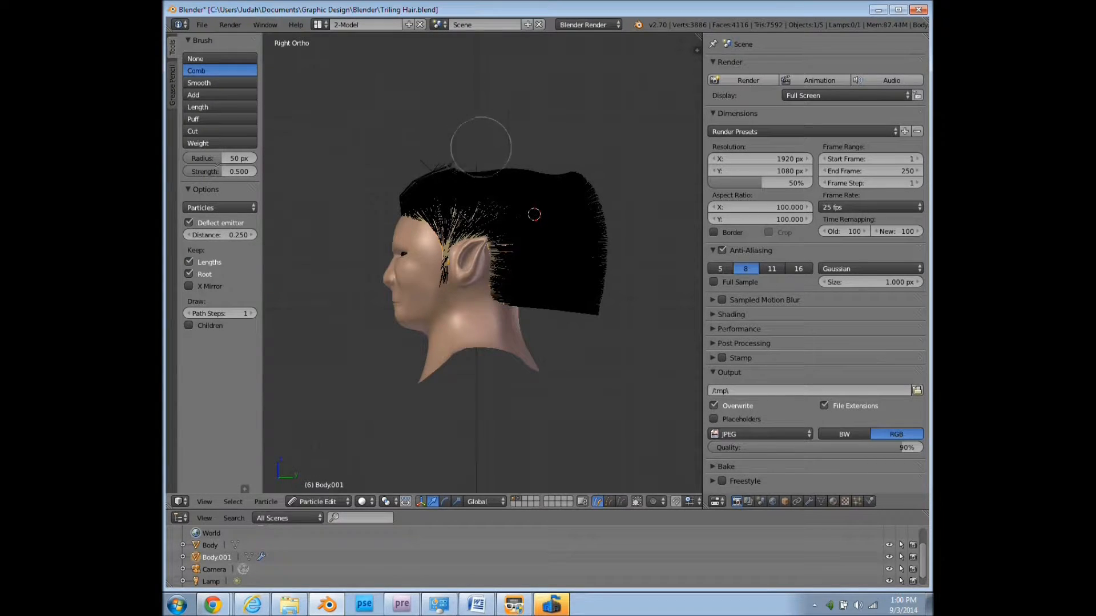
{"action": "left_click_drag", "start_coordinate": [480, 145], "coordinate": [519, 152]}
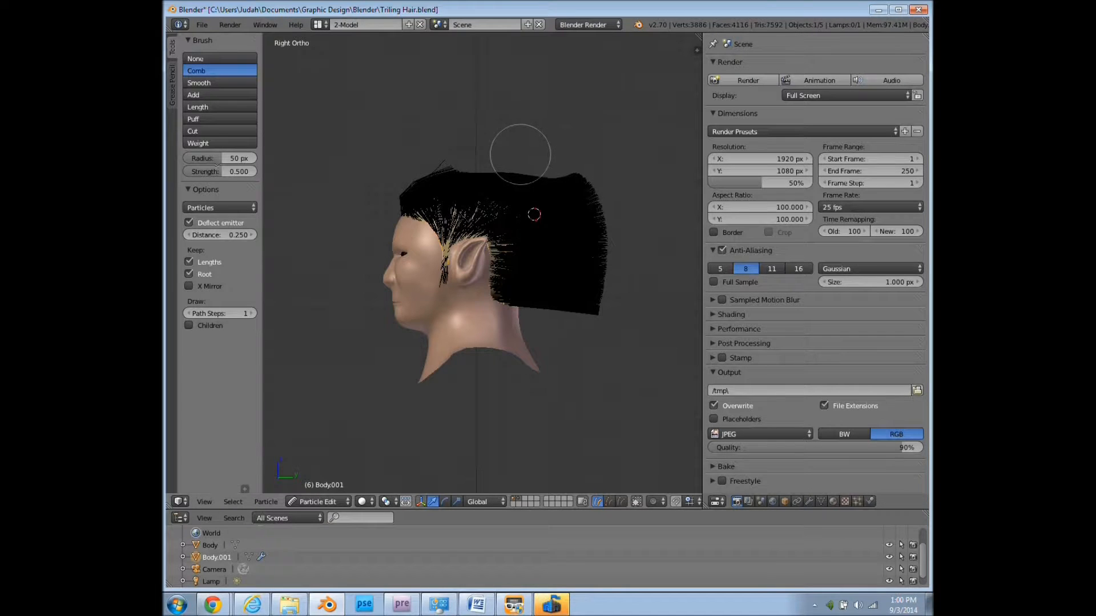
{"action": "left_click_drag", "start_coordinate": [519, 154], "coordinate": [552, 174]}
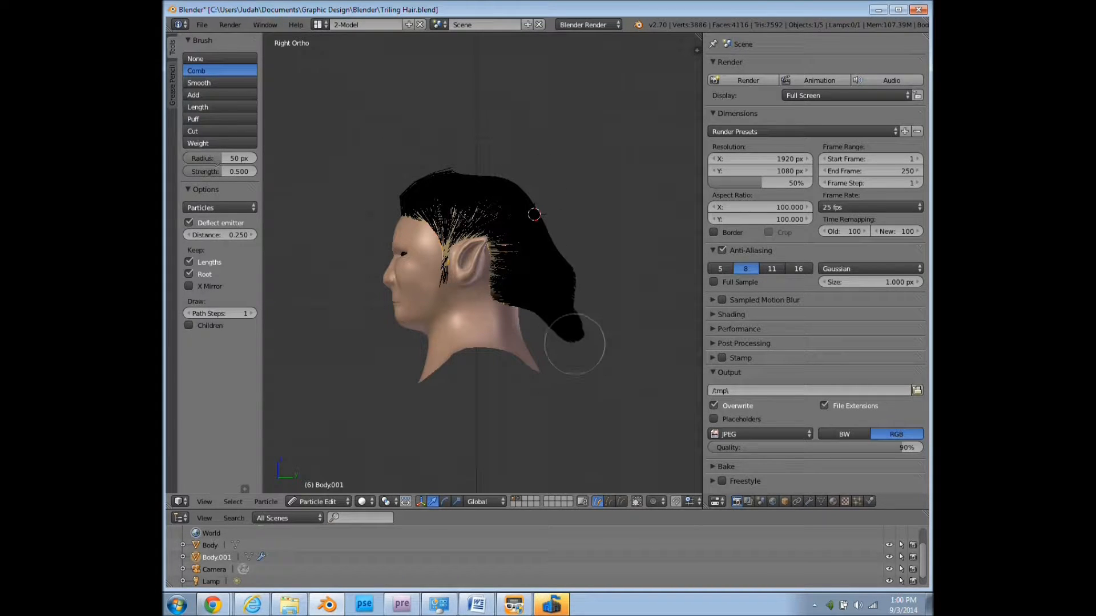
Comb the side hair back over the ear toward the nape.
{"action": "left_click_drag", "start_coordinate": [573, 343], "coordinate": [588, 392]}
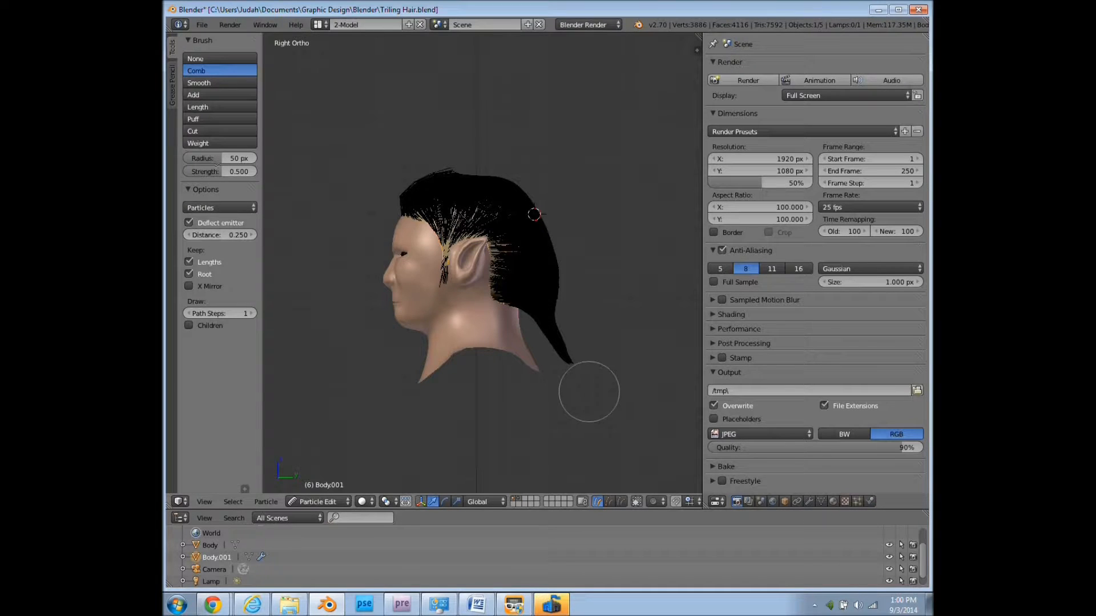
{"action": "left_click_drag", "start_coordinate": [587, 392], "coordinate": [588, 321]}
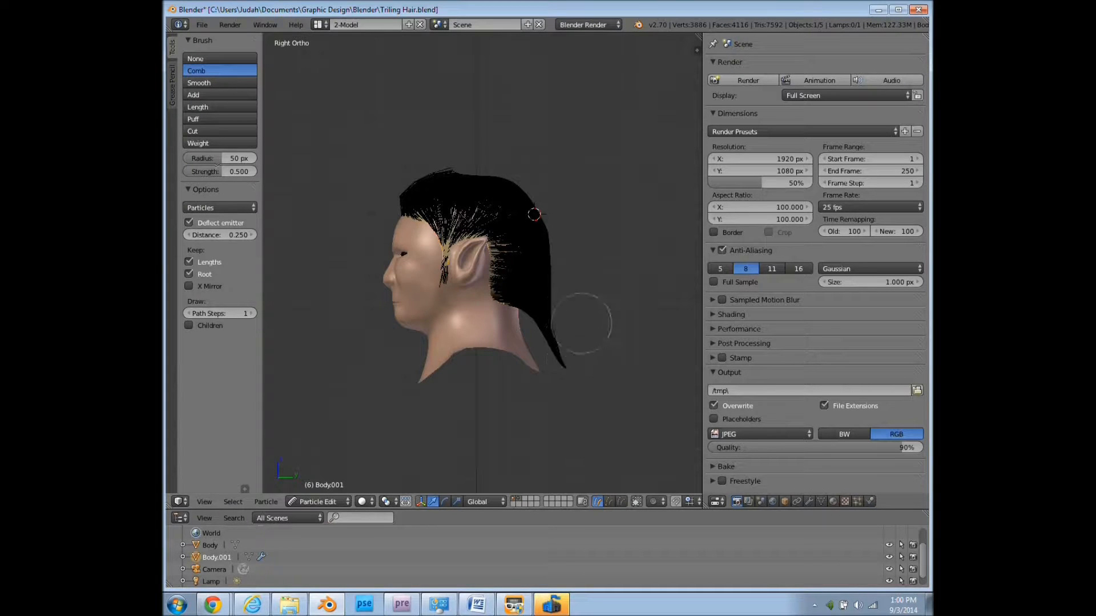
{"action": "left_click_drag", "start_coordinate": [587, 321], "coordinate": [548, 322]}
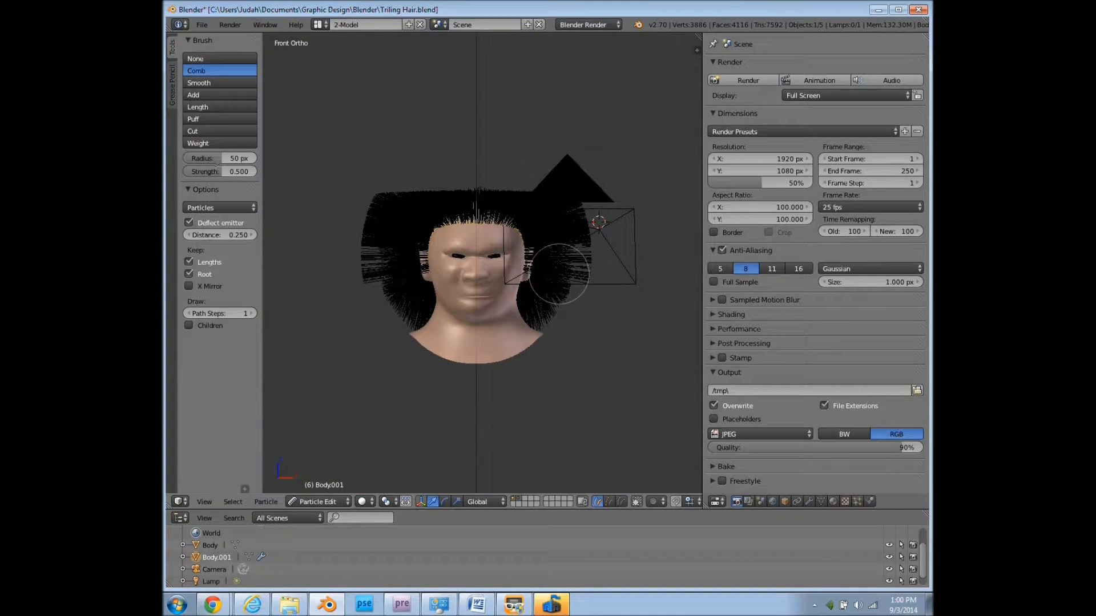
From a side view, comb the side hair back and the back hair downward.
{"action": "key", "text": "KP_7"}
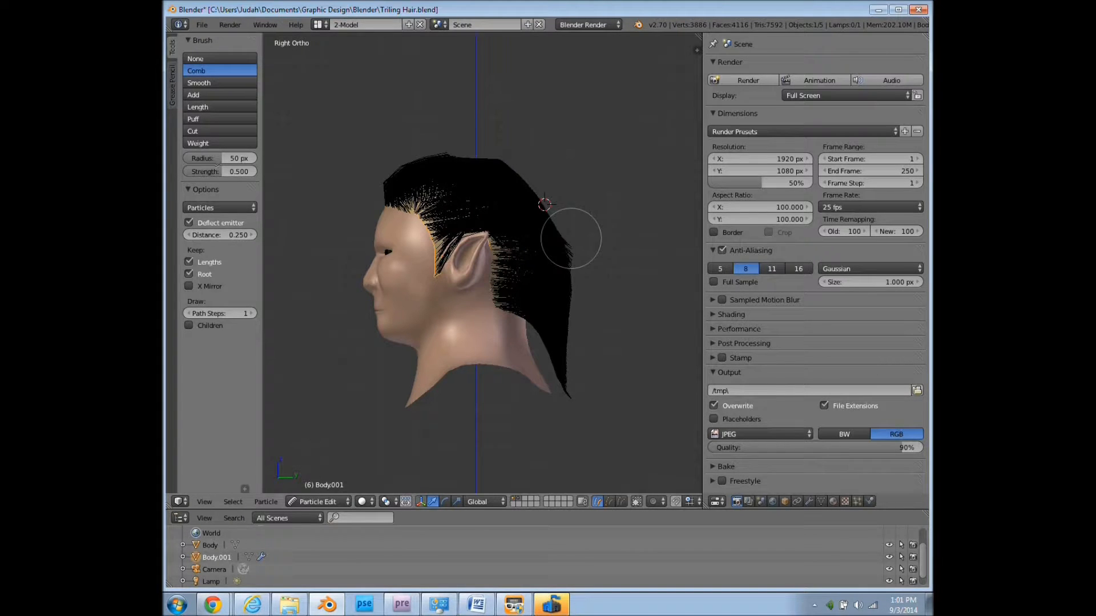
{"action": "left_click_drag", "start_coordinate": [569, 237], "coordinate": [559, 317]}
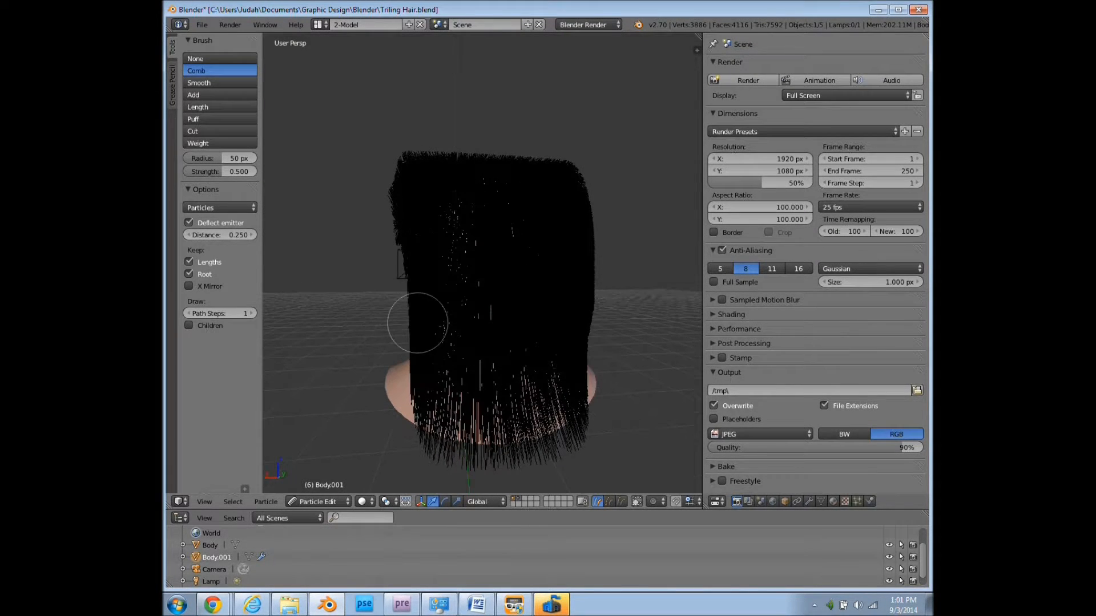
{"action": "left_click_drag", "start_coordinate": [417, 321], "coordinate": [596, 321]}
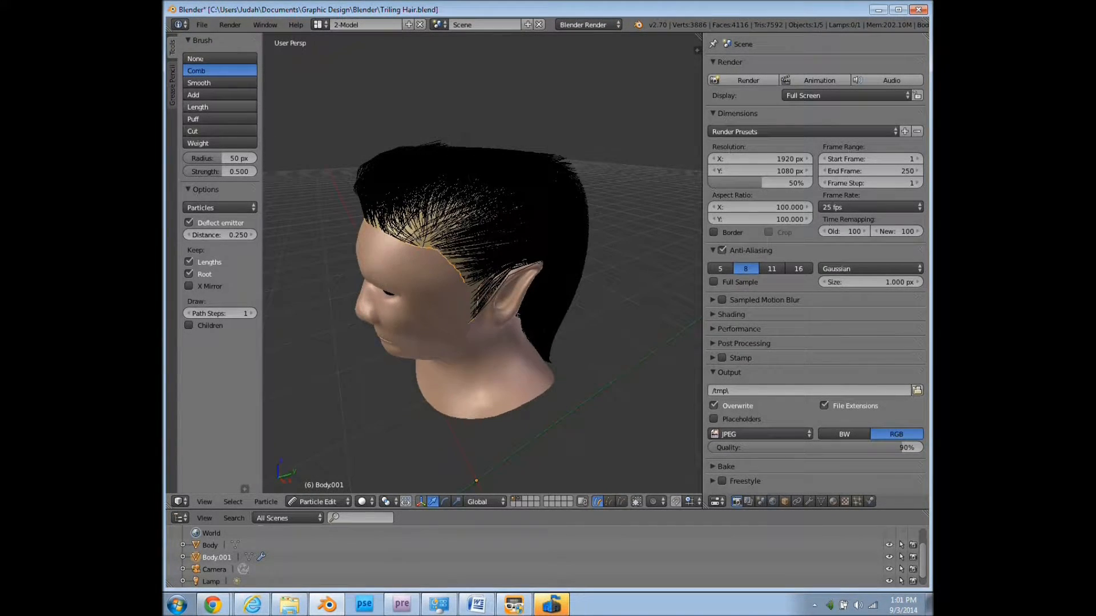
Smooth the tufts on top and add extra strands over the scalp.
{"action": "left_click", "coordinate": [198, 83]}
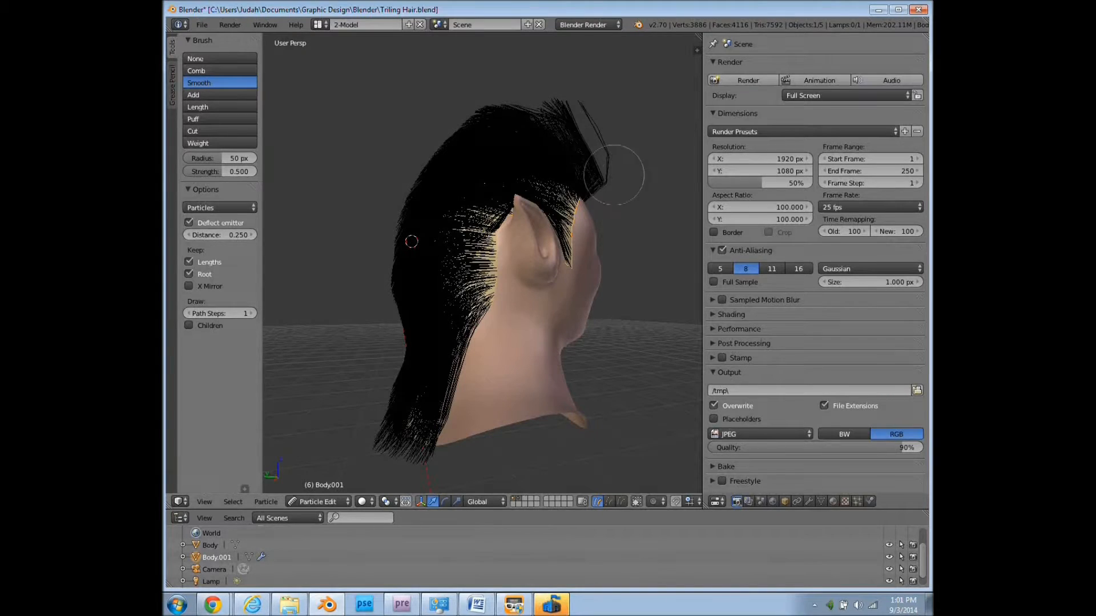
{"action": "left_click_drag", "start_coordinate": [615, 178], "coordinate": [604, 147]}
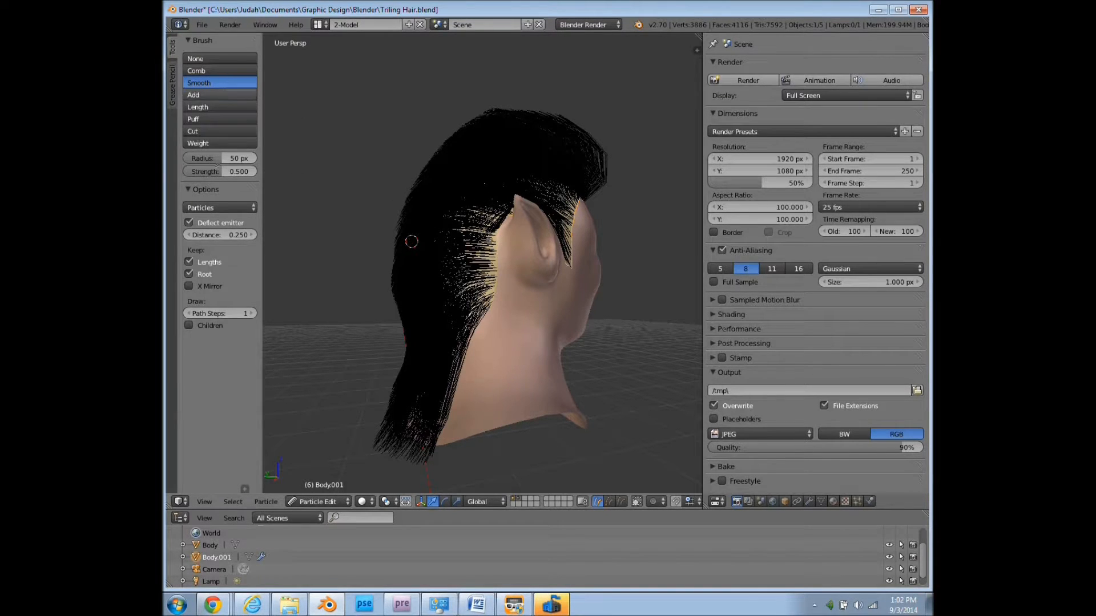
{"action": "left_click", "coordinate": [193, 94]}
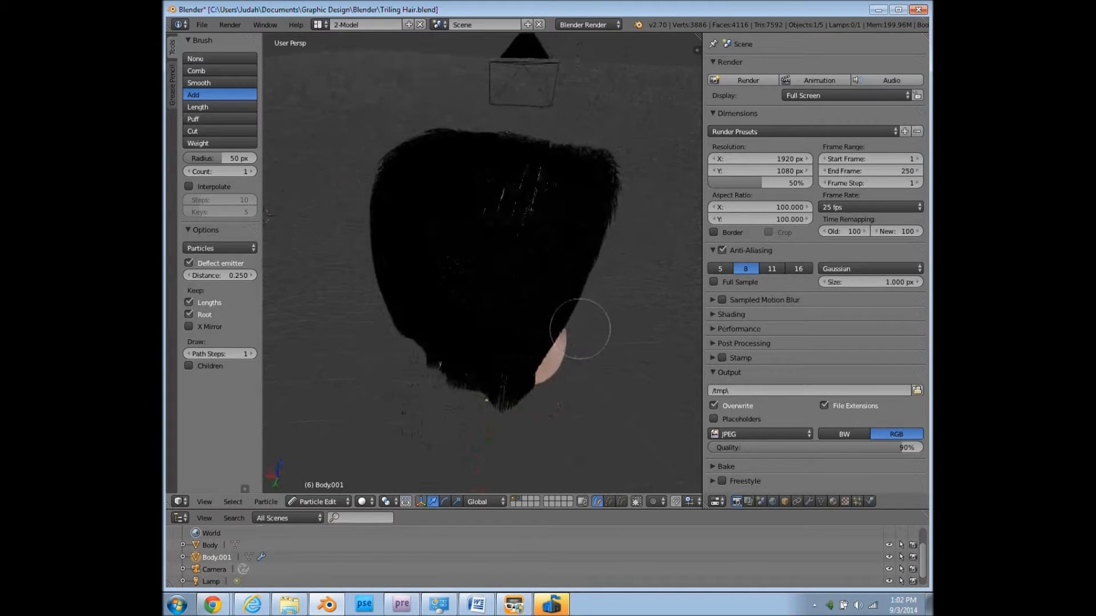
{"action": "left_click_drag", "start_coordinate": [580, 329], "coordinate": [520, 185]}
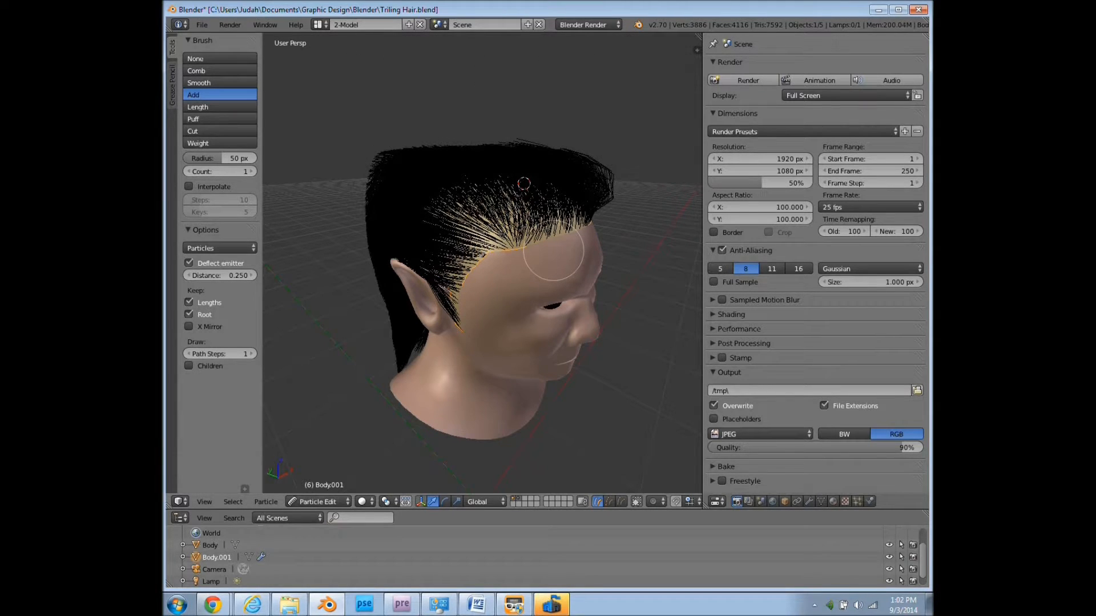
Work through the Length, Puff and Cut hair brushes.
{"action": "left_click", "coordinate": [198, 106]}
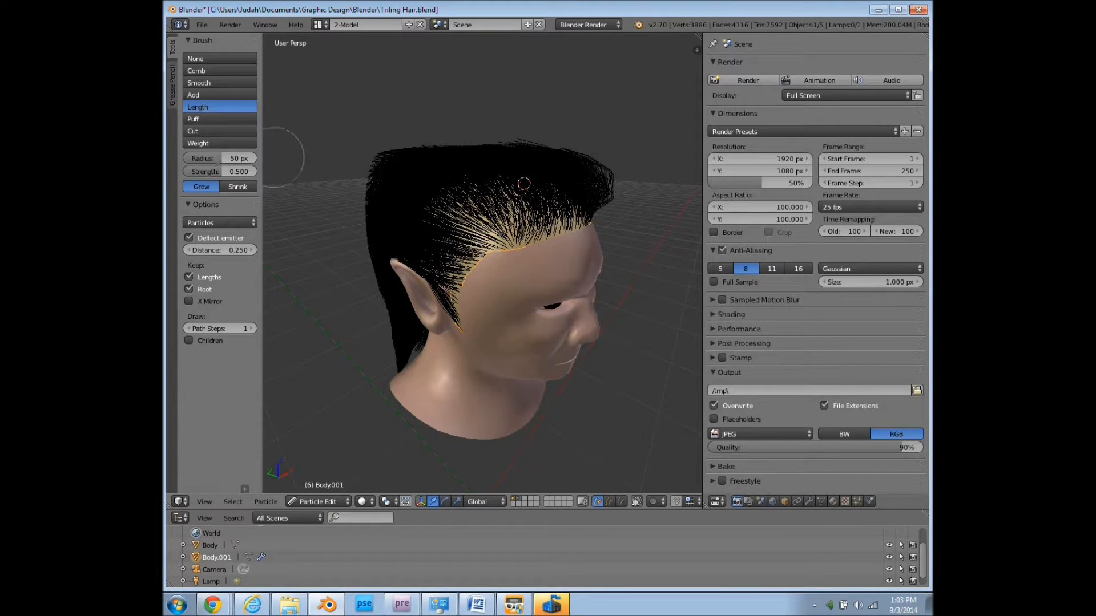
{"action": "left_click", "coordinate": [198, 119]}
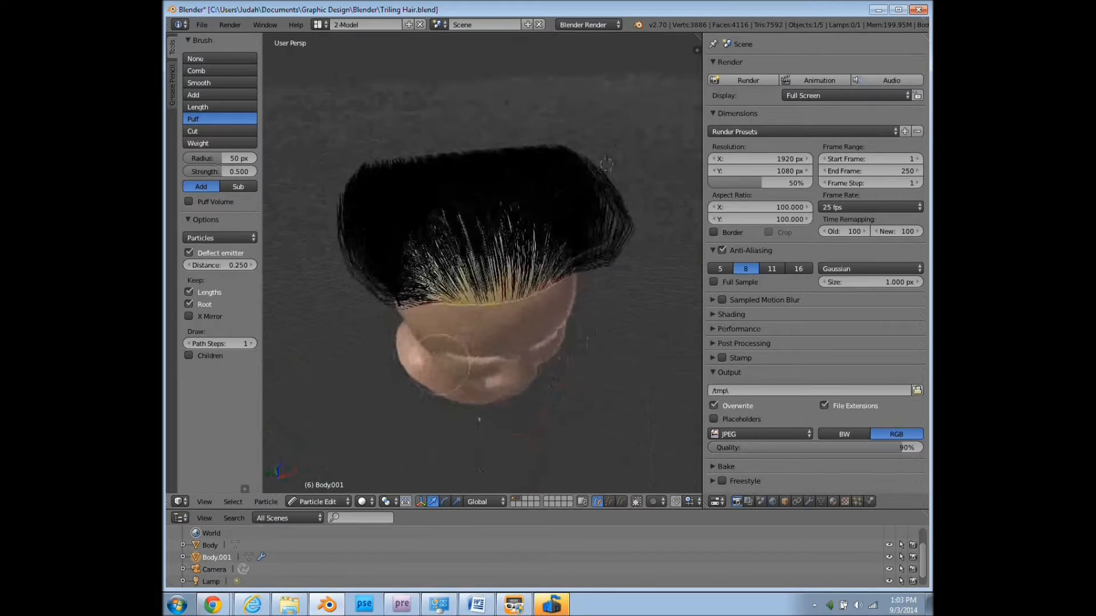
{"action": "left_click", "coordinate": [193, 131]}
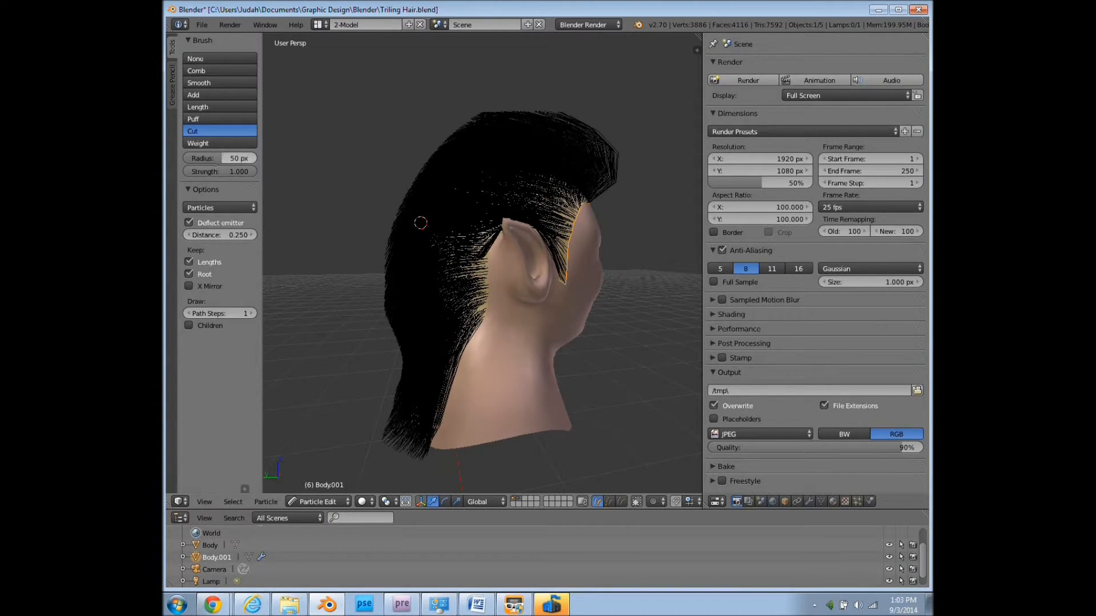
Select the Weight brush so strands display their weight as a color gradient.
{"action": "left_click", "coordinate": [198, 144]}
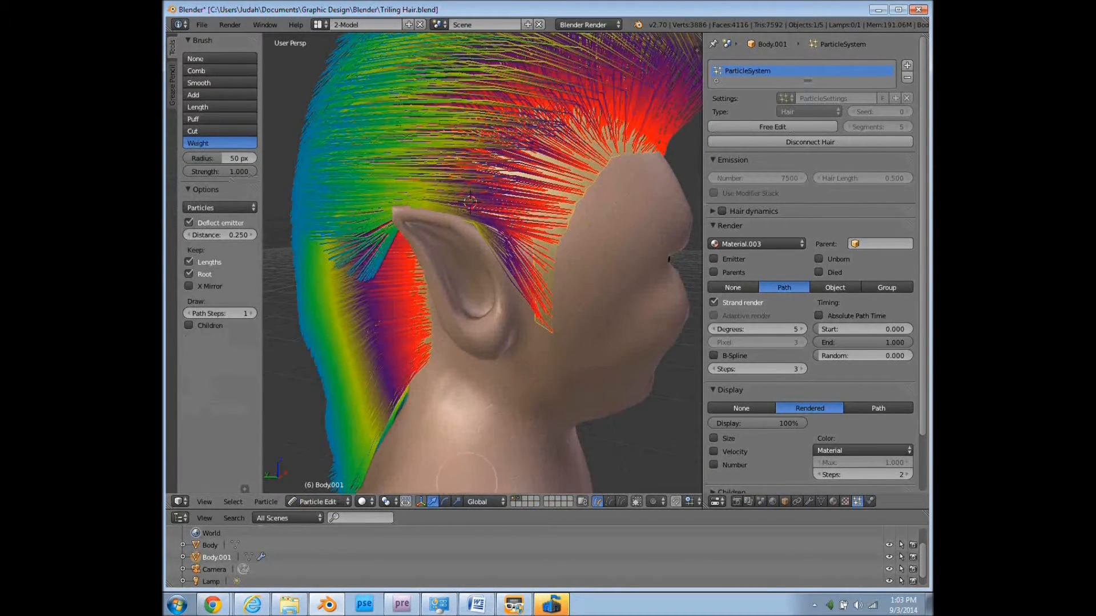
Leave Particle Edit and return the head to Object Mode.
{"action": "left_click", "coordinate": [337, 501]}
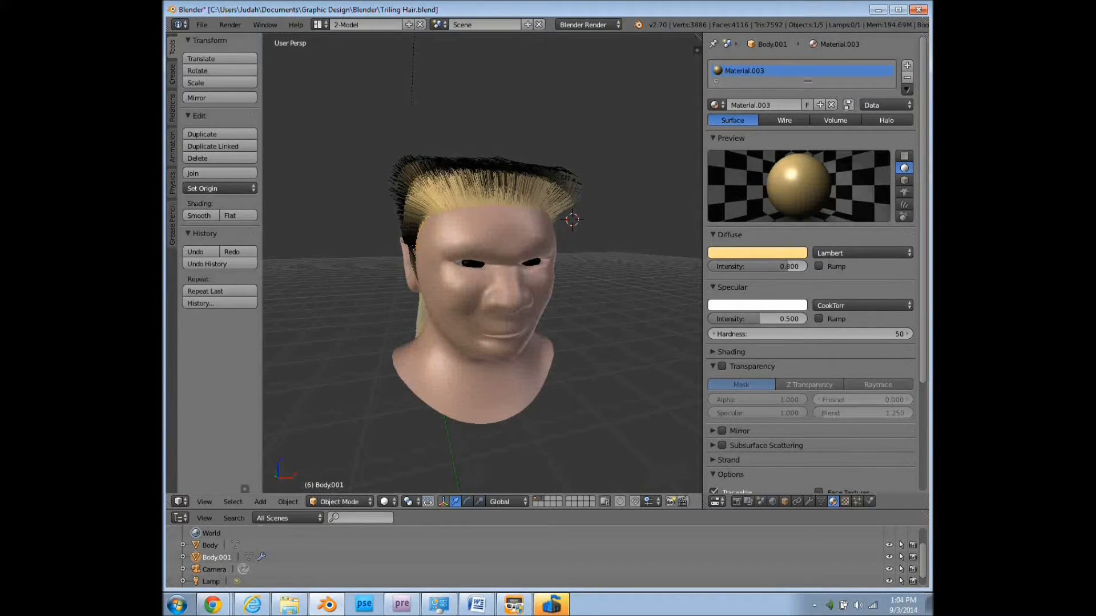
{"action": "left_click", "coordinate": [337, 501]}
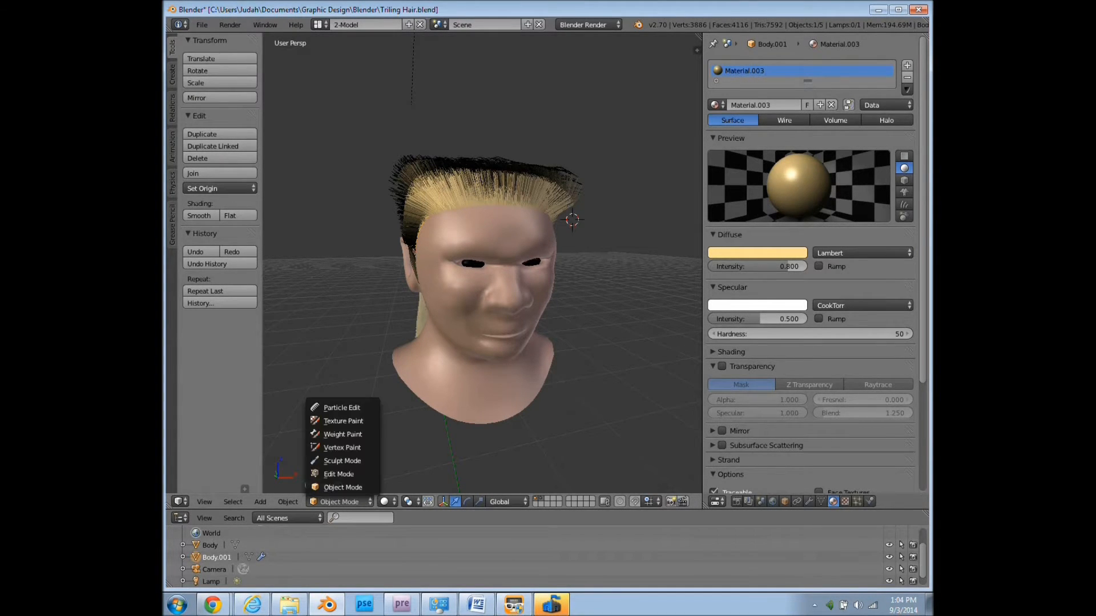
{"action": "left_click", "coordinate": [343, 420]}
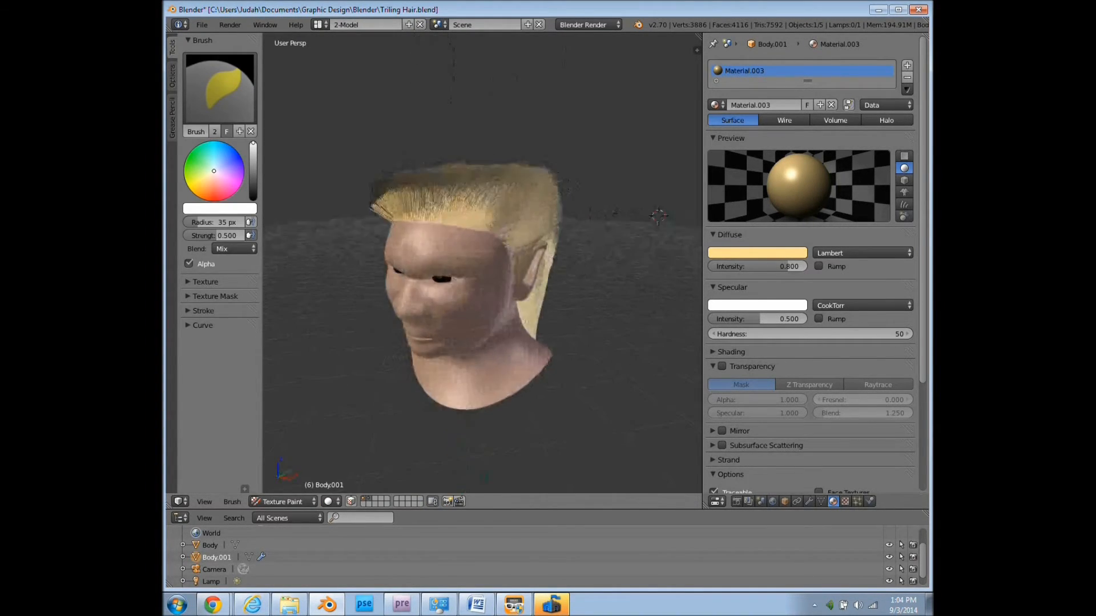
{"action": "left_click", "coordinate": [282, 501]}
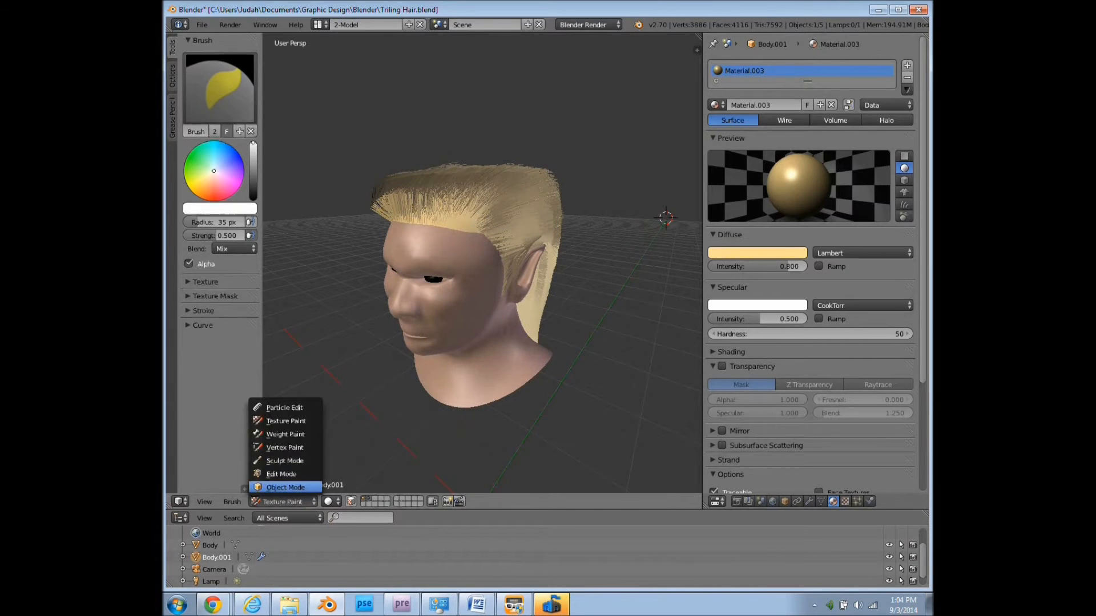
{"action": "left_click", "coordinate": [286, 487]}
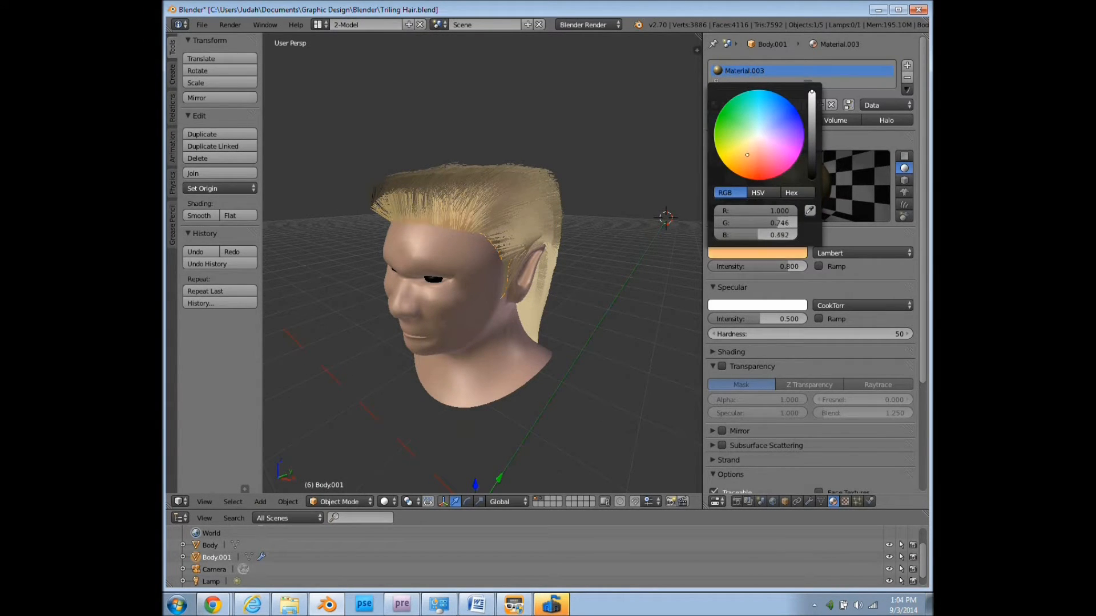
Darken the hair material's diffuse color to dark brown and review the render.
{"action": "left_click", "coordinate": [743, 151]}
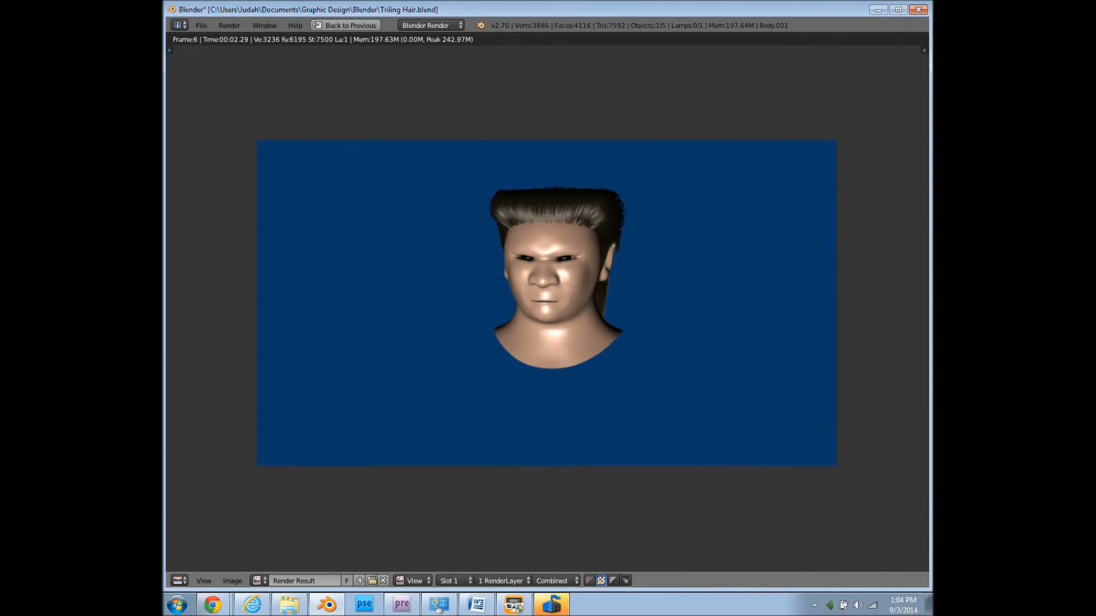
{"action": "left_click", "coordinate": [350, 25]}
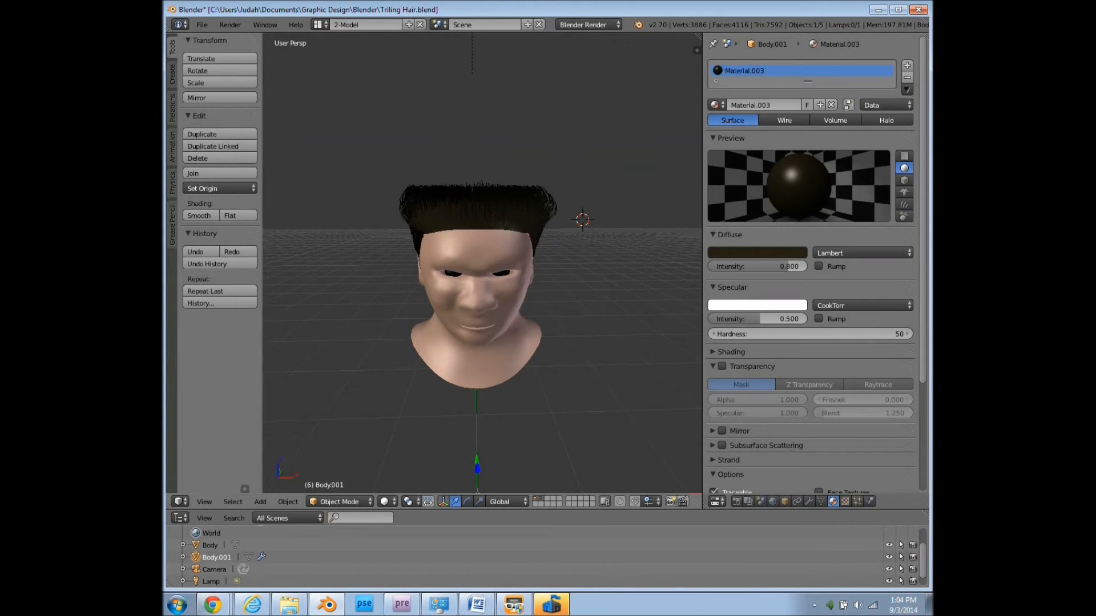
{"action": "left_click", "coordinate": [757, 252]}
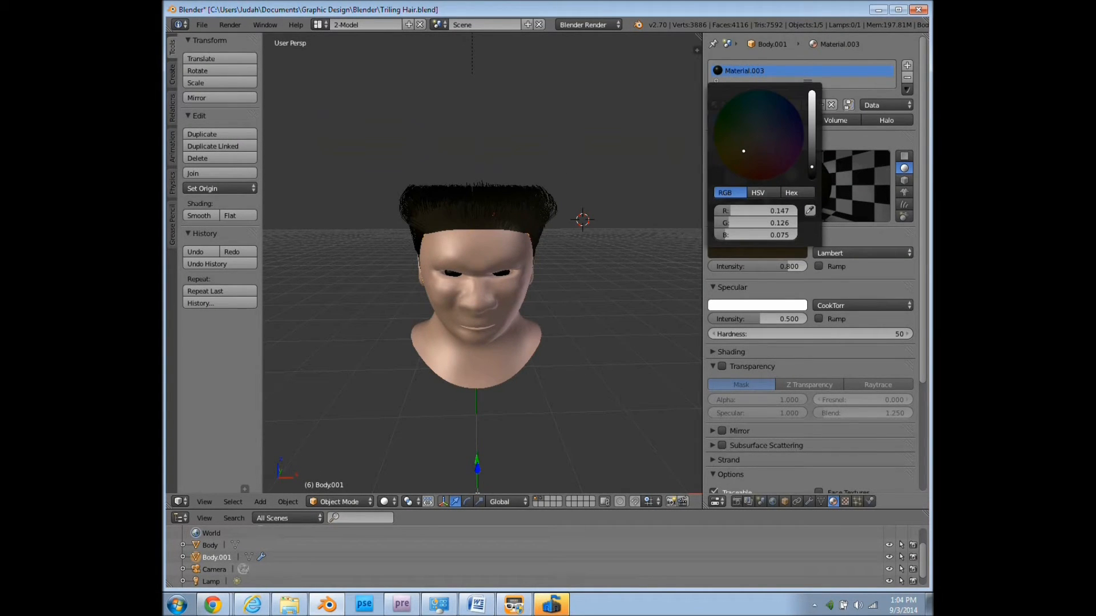